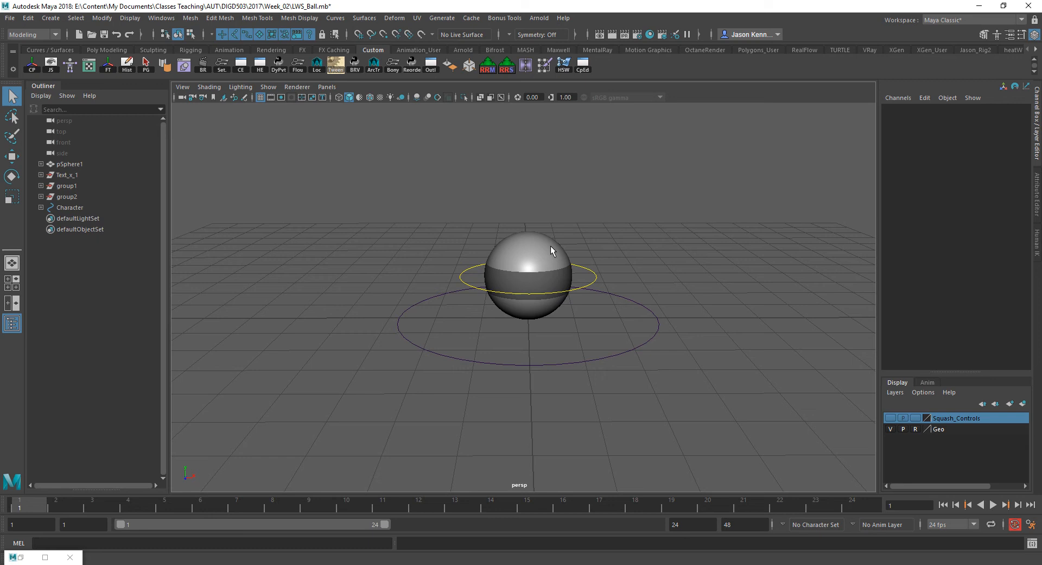
{"action": "mouse_move", "coordinate": [551, 243]}
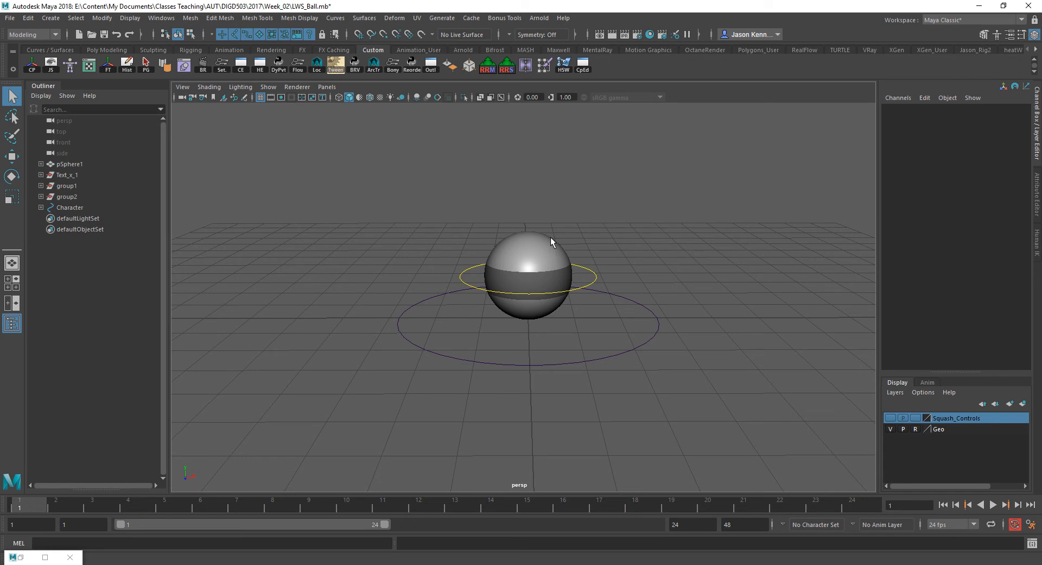
{"action": "mouse_move", "coordinate": [512, 163]}
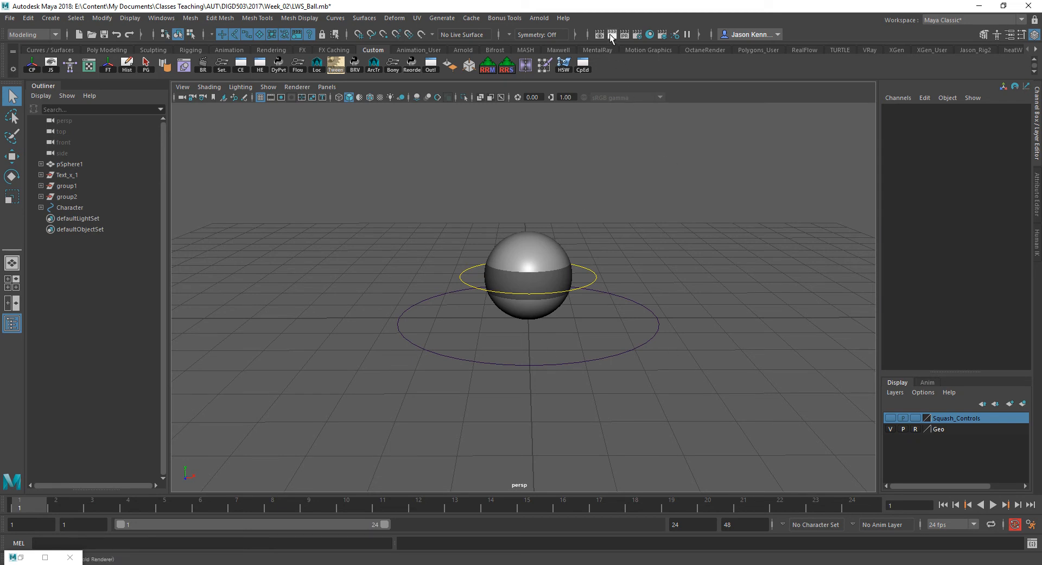
Render the current frame of the ball scene in Maya 2018
{"action": "left_click", "coordinate": [609, 34]}
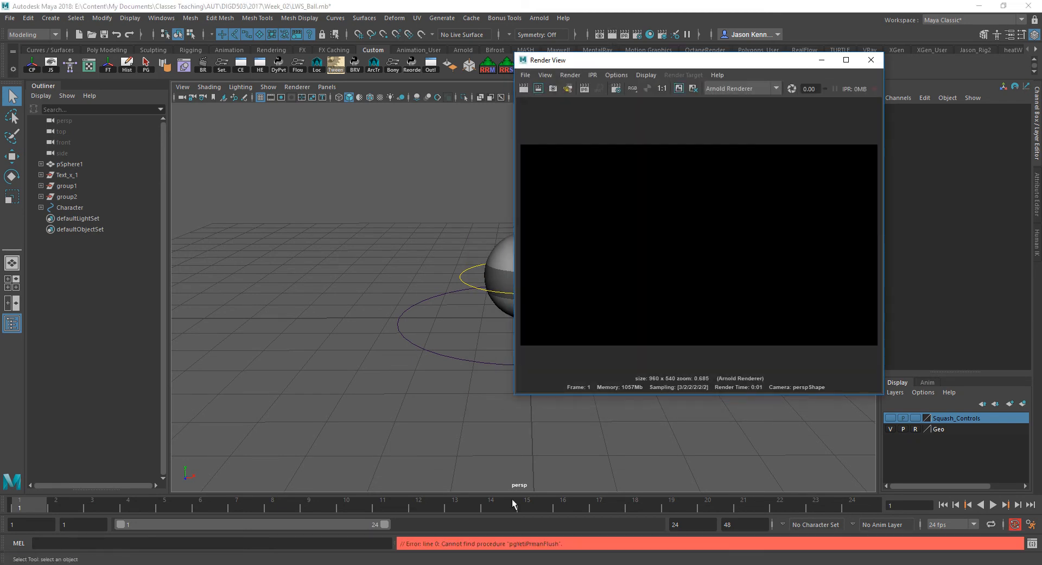
{"action": "mouse_move", "coordinate": [528, 550]}
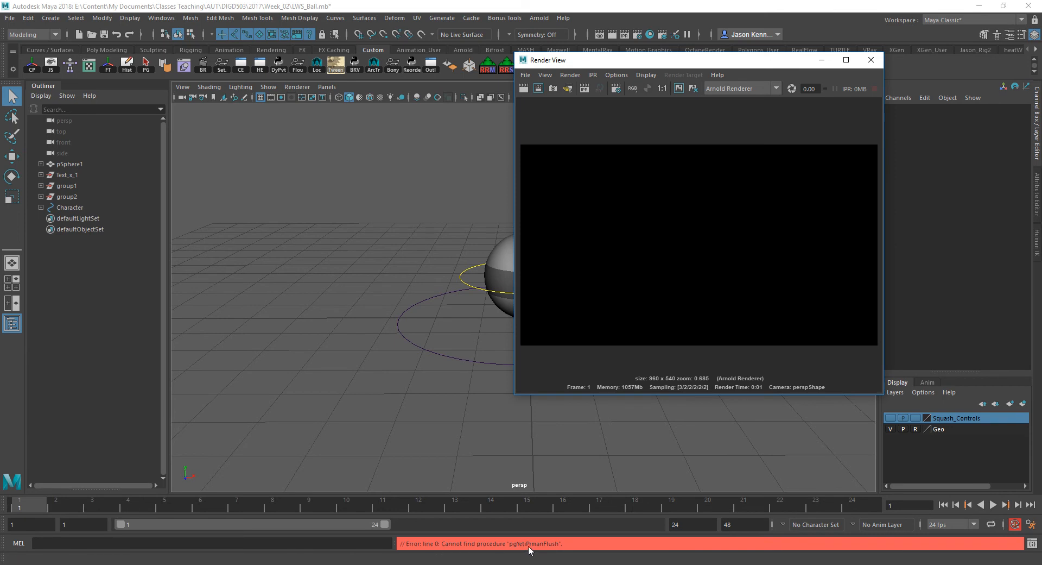
{"action": "mouse_move", "coordinate": [557, 550]}
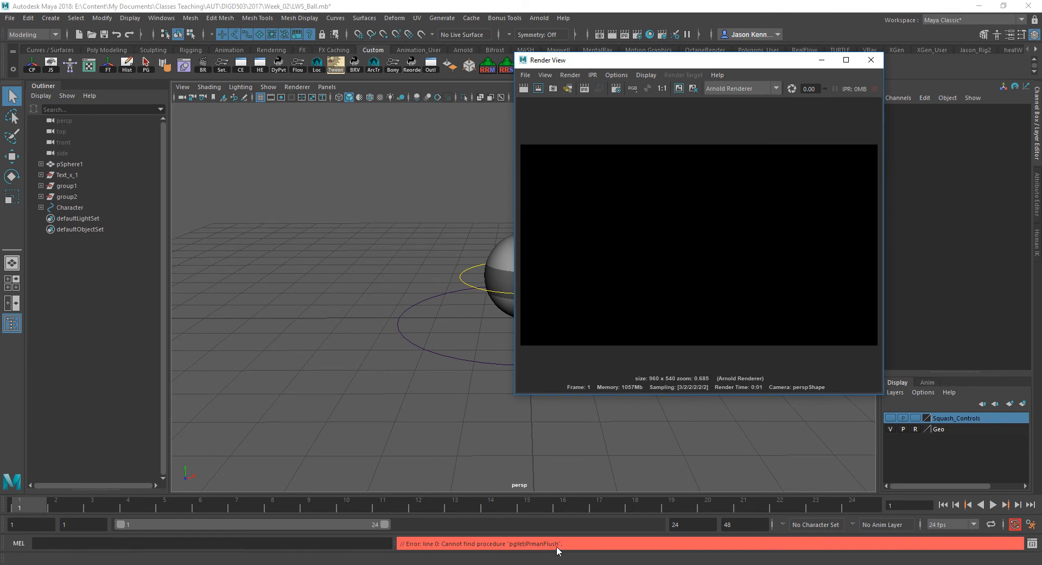
{"action": "mouse_move", "coordinate": [509, 529]}
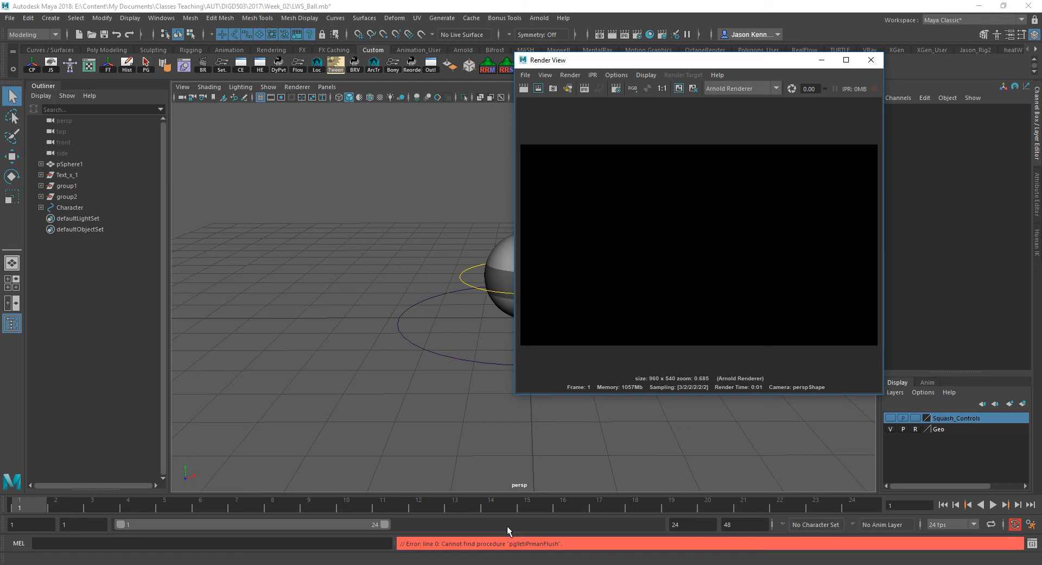
{"action": "mouse_move", "coordinate": [539, 509]}
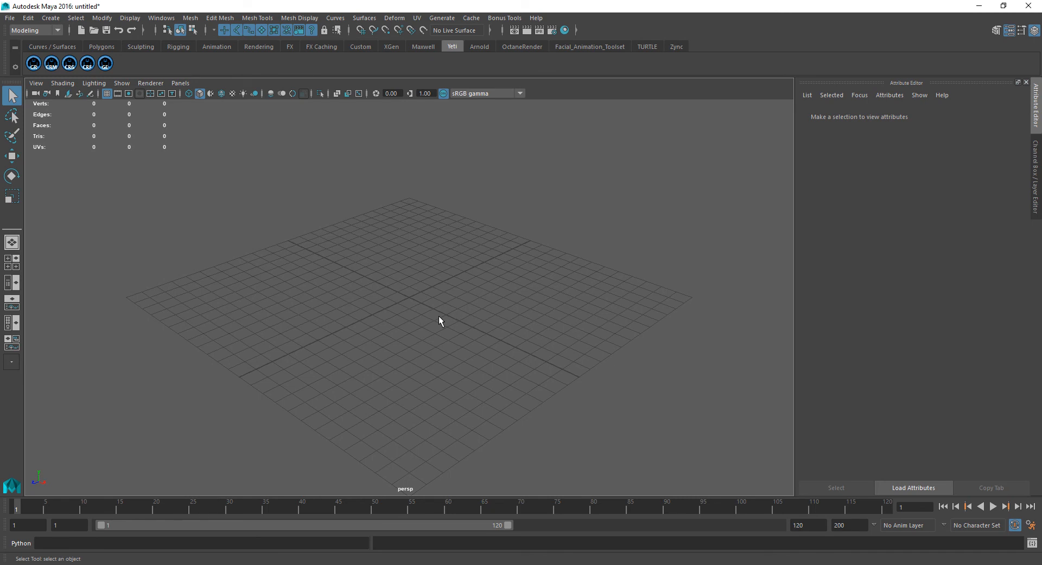
{"action": "mouse_move", "coordinate": [450, 79]}
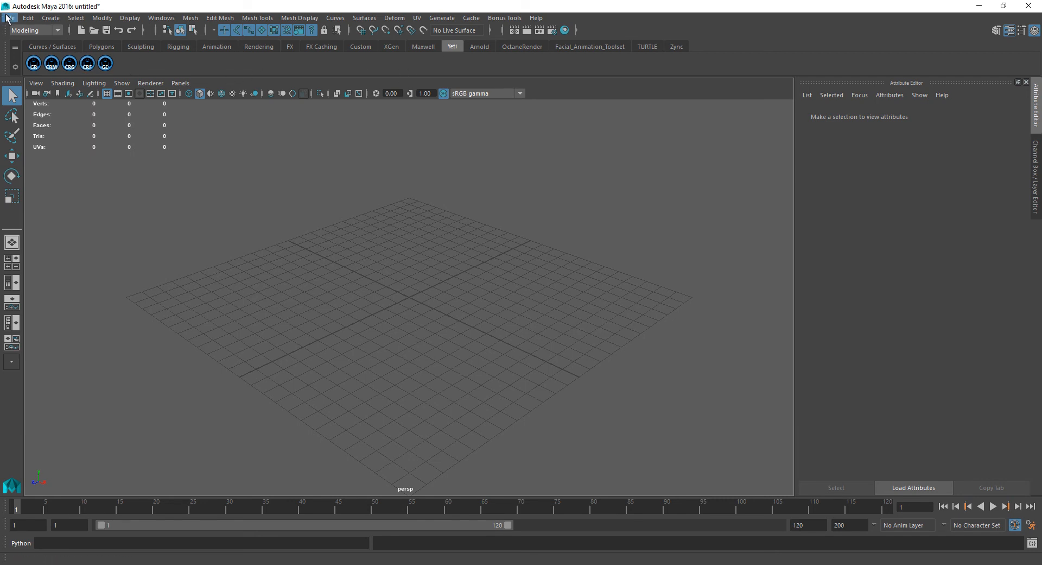
Open LWS_Ball.mb without saving the untitled scene, dismissing the read-errors warning
{"action": "left_click", "coordinate": [10, 18]}
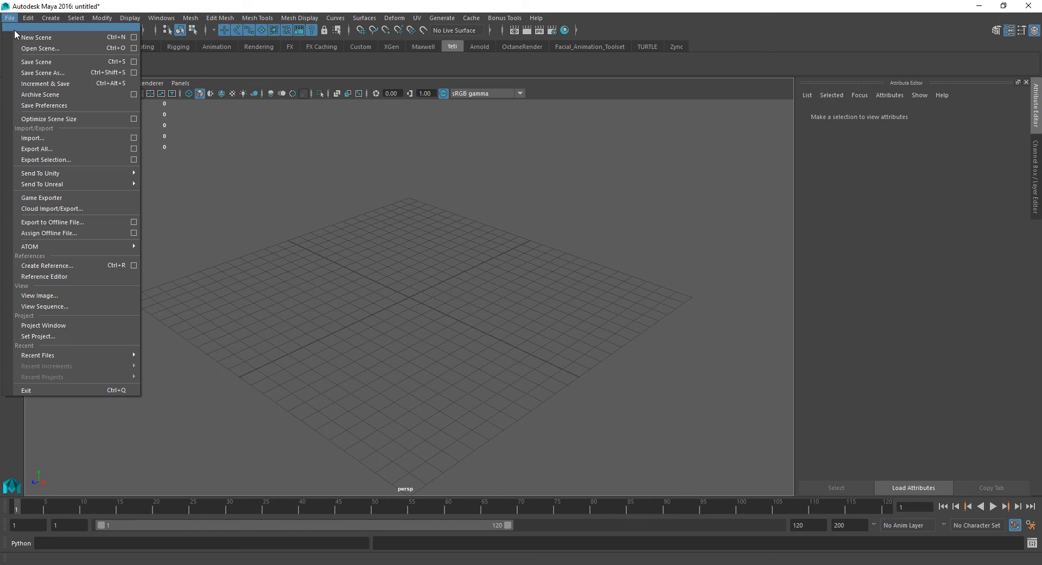
{"action": "left_click", "coordinate": [39, 48]}
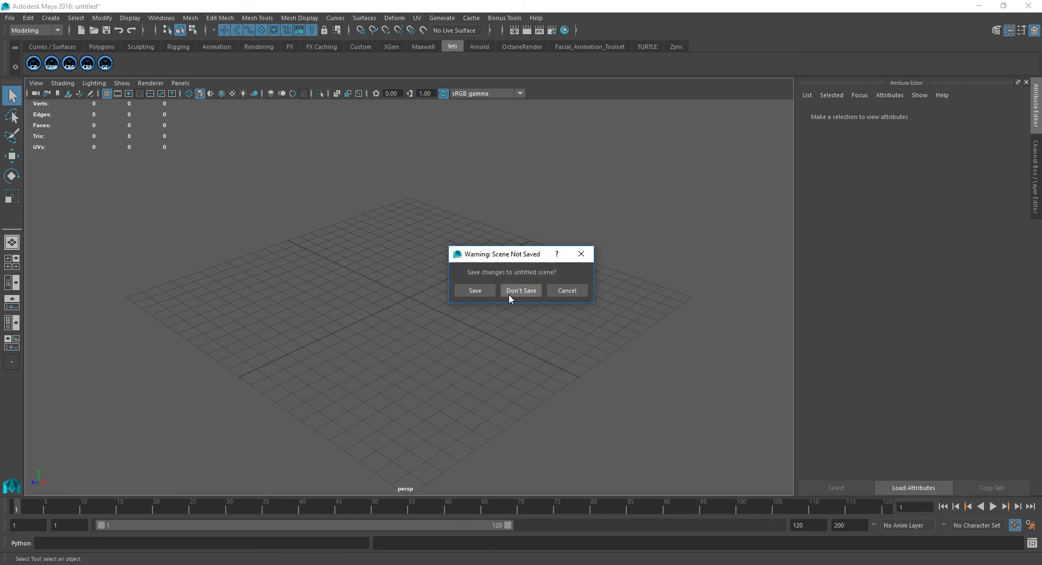
{"action": "left_click", "coordinate": [521, 290]}
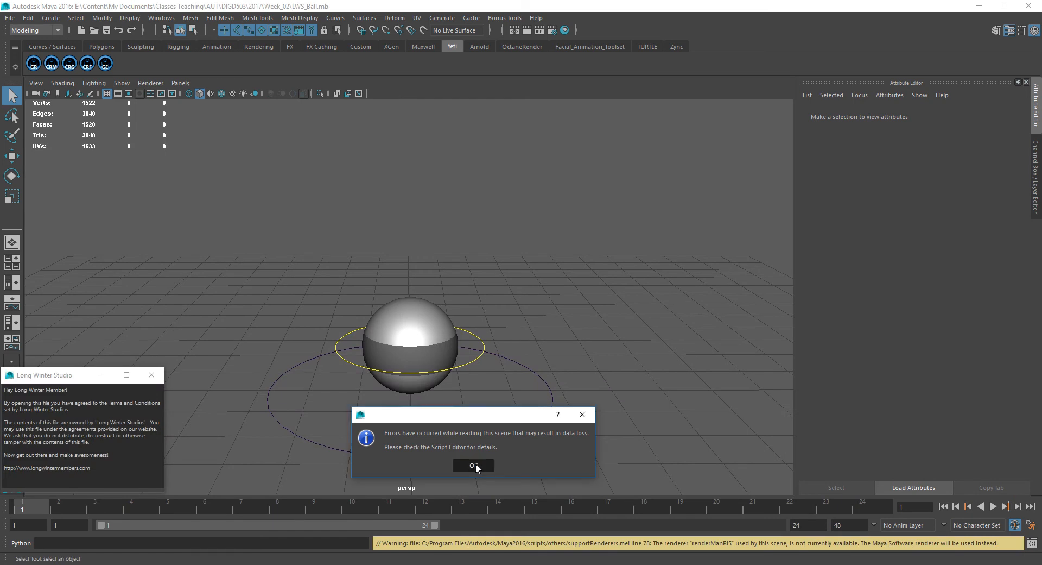
{"action": "left_click", "coordinate": [473, 464]}
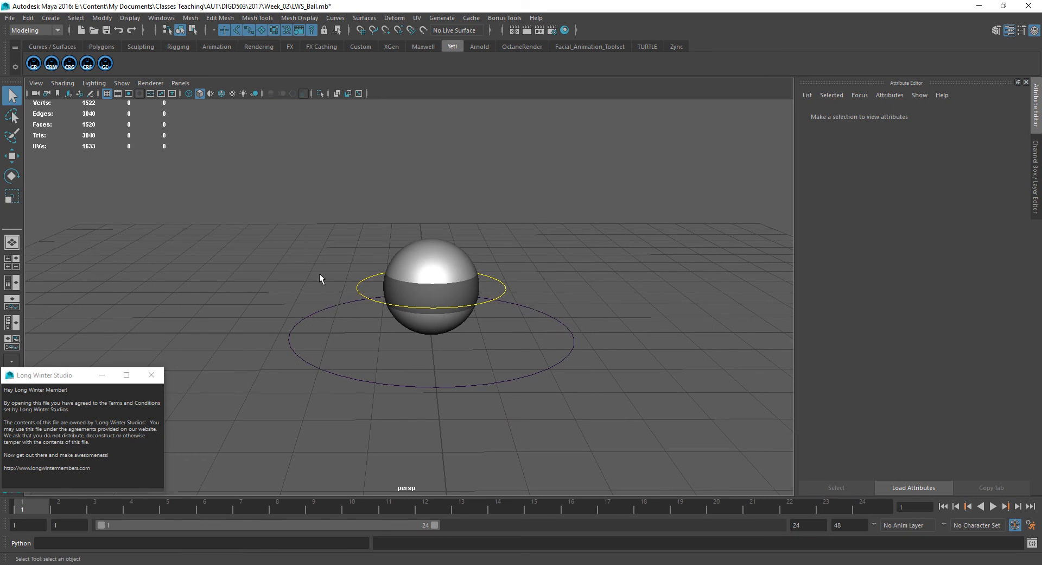
{"action": "mouse_move", "coordinate": [145, 59]}
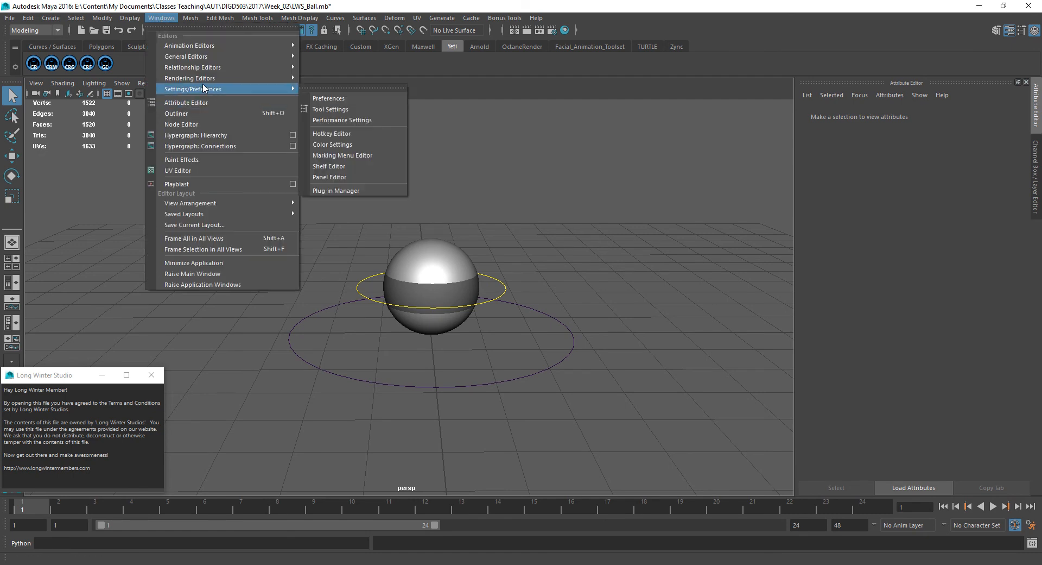
Open the Plug-in Manager and scroll down to the unloaded Yeti plug-ins
{"action": "left_click", "coordinate": [335, 191]}
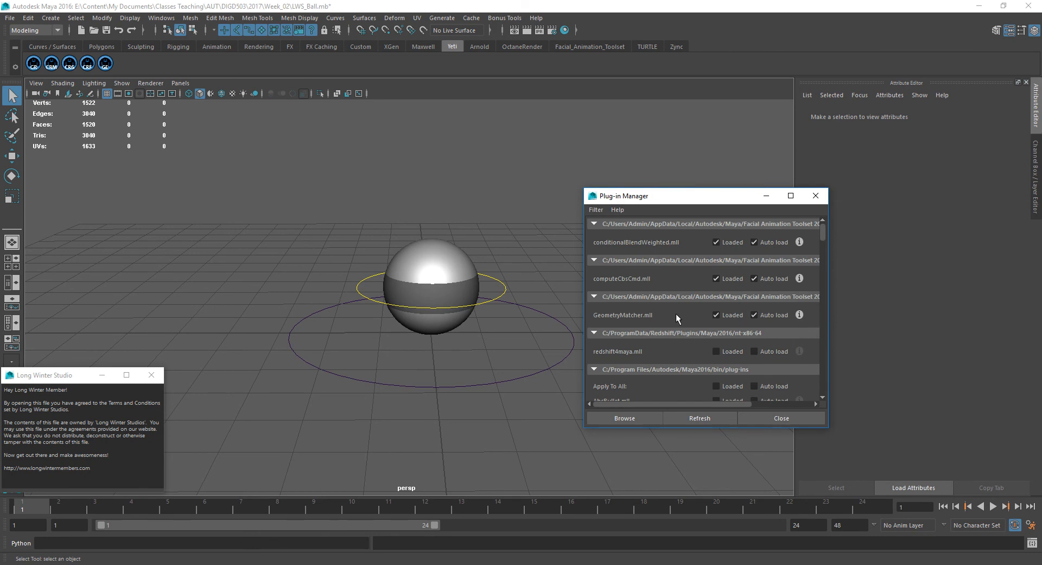
{"action": "scroll", "scroll_direction": "down", "scroll_amount": 3}
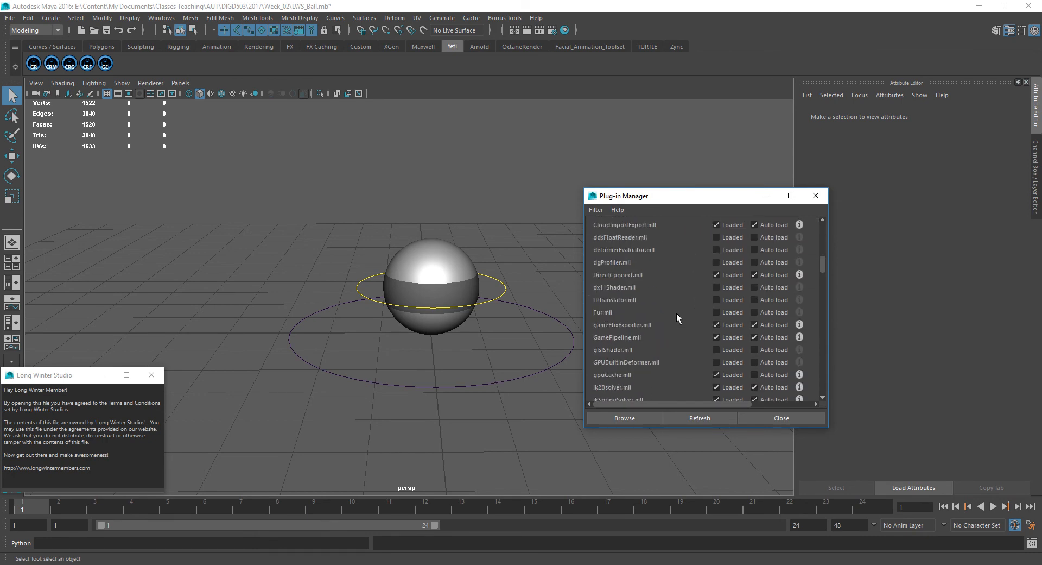
{"action": "scroll", "scroll_direction": "down", "scroll_amount": 3}
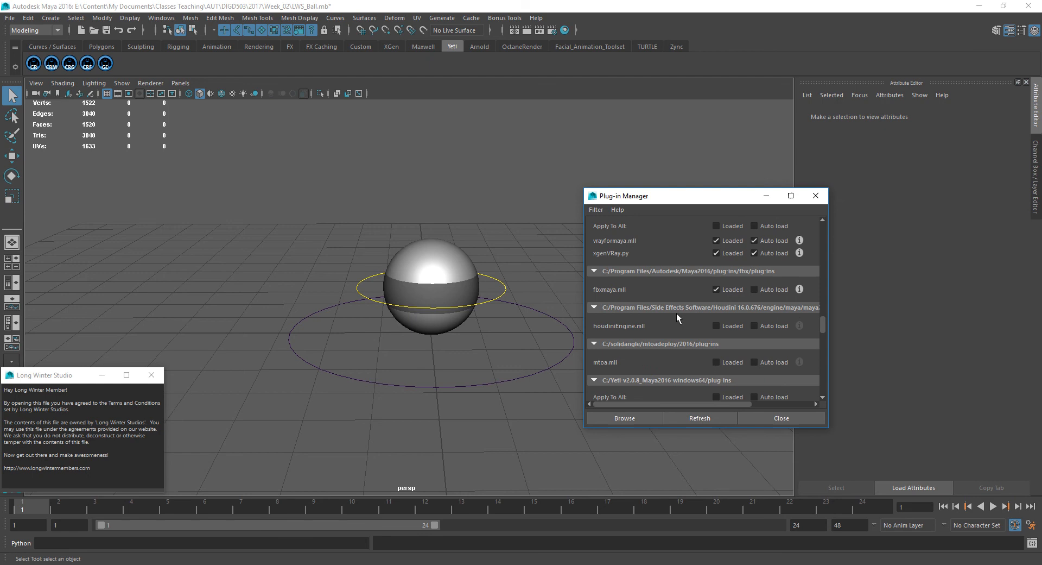
{"action": "scroll", "scroll_direction": "down", "scroll_amount": 3}
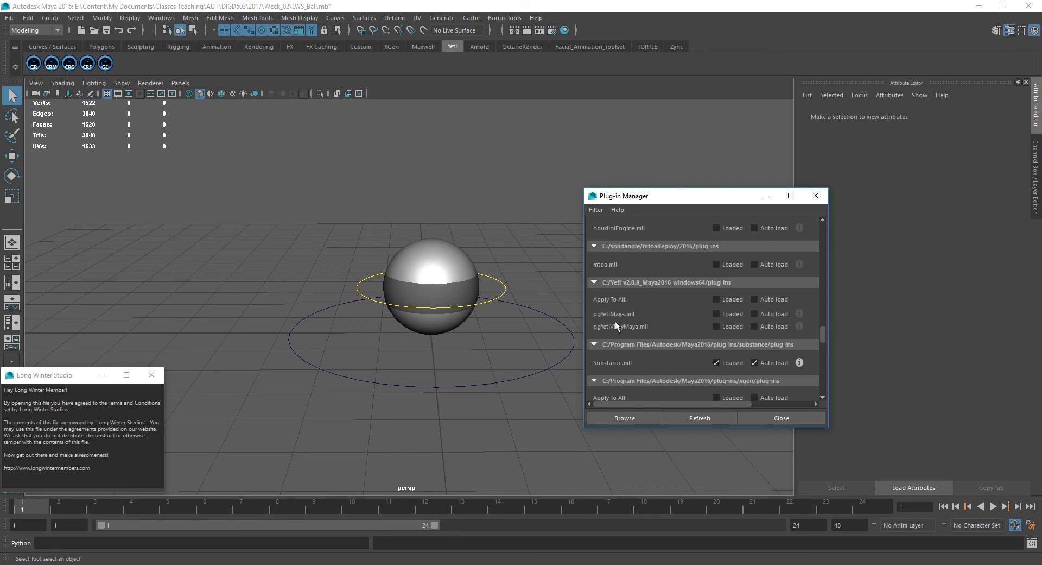
{"action": "mouse_move", "coordinate": [630, 333]}
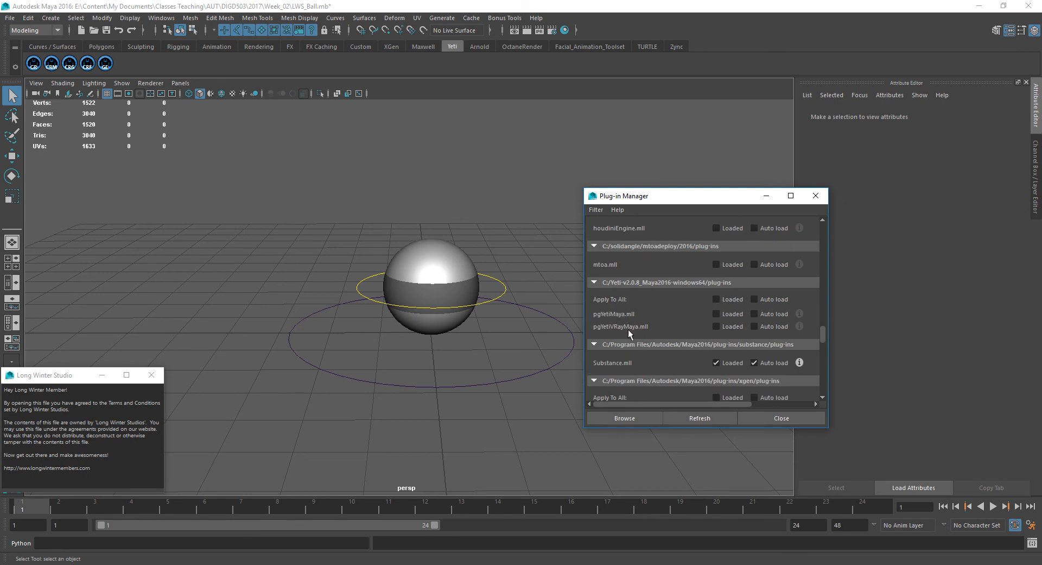
{"action": "mouse_move", "coordinate": [640, 334]}
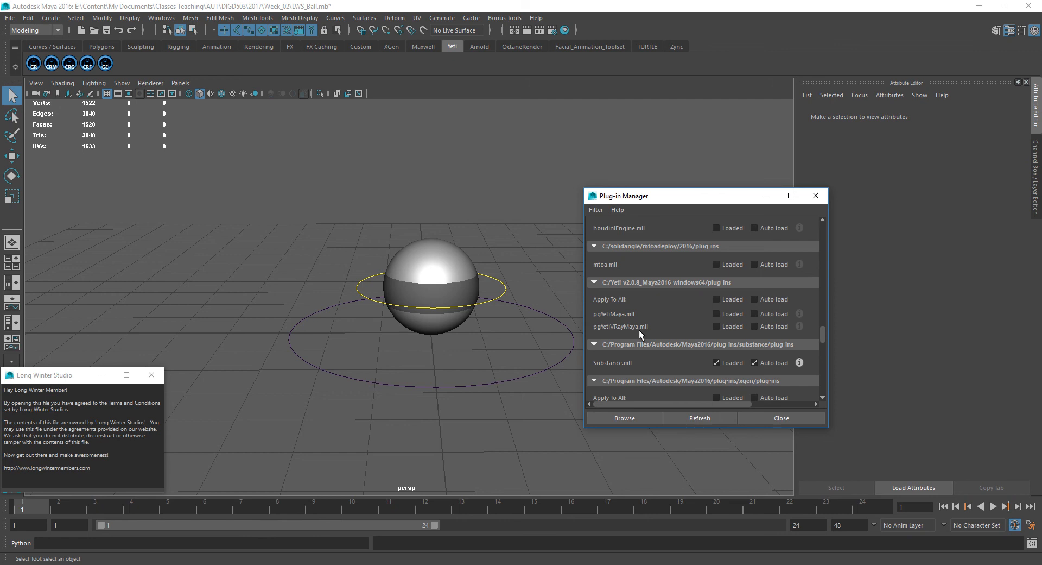
{"action": "mouse_move", "coordinate": [610, 298]}
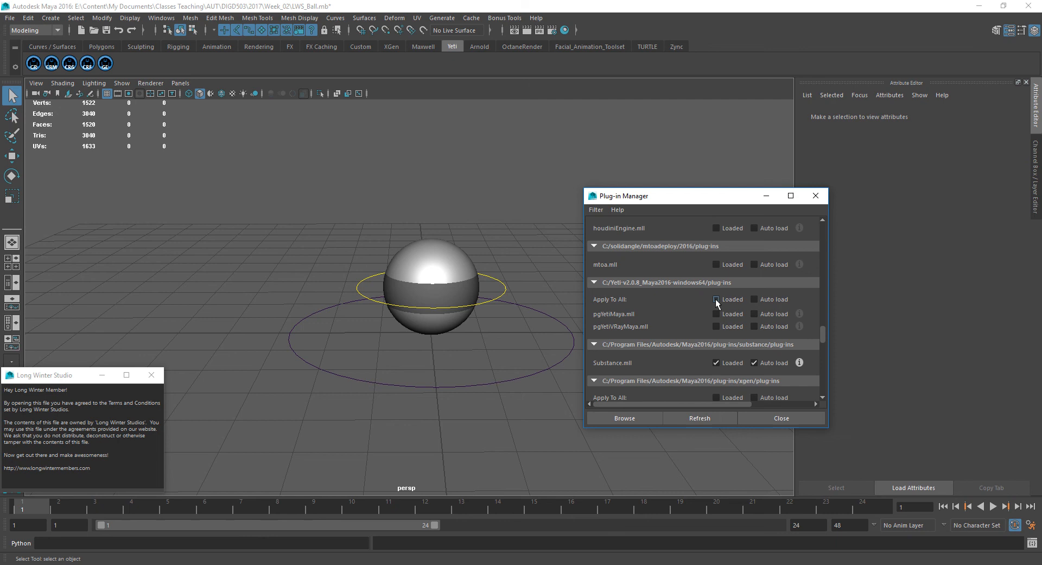
Toggle Loaded for pgYetiMaya.mll and pgYetiVRayMaya.mll so both end up unloaded
{"action": "left_click", "coordinate": [716, 298]}
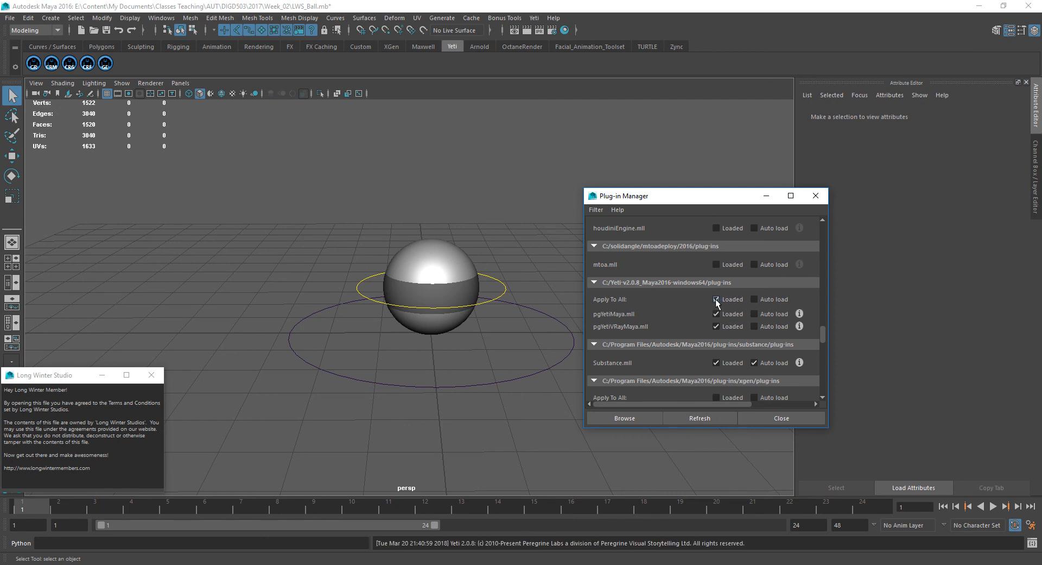
{"action": "left_click", "coordinate": [716, 298]}
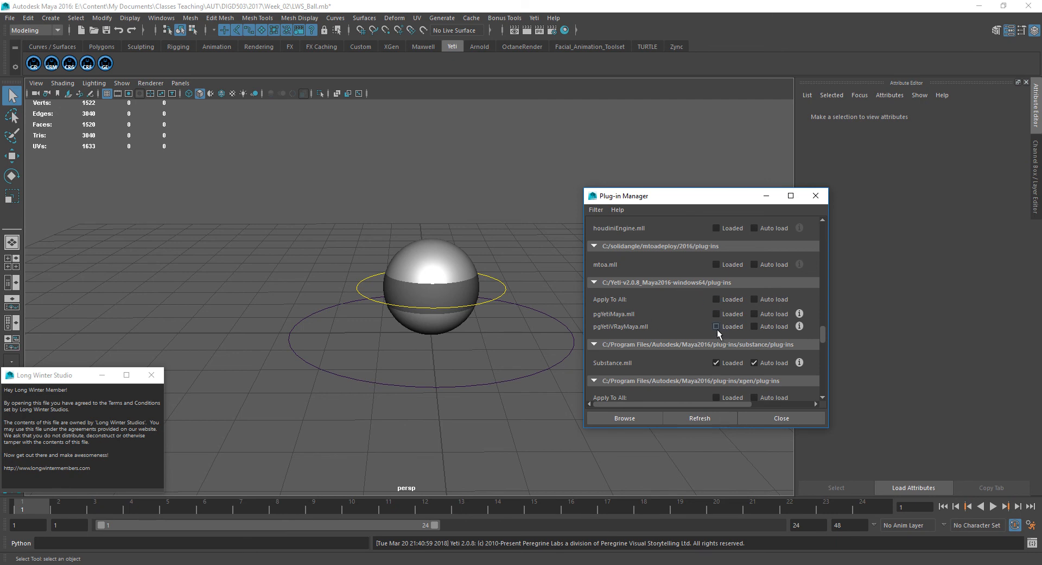
{"action": "left_click", "coordinate": [716, 325]}
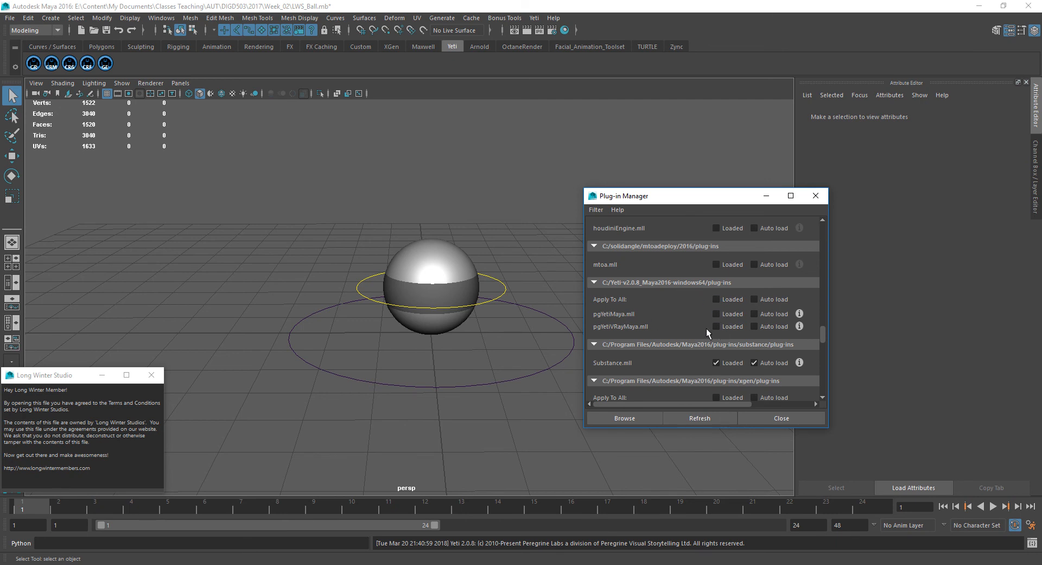
{"action": "mouse_move", "coordinate": [714, 324]}
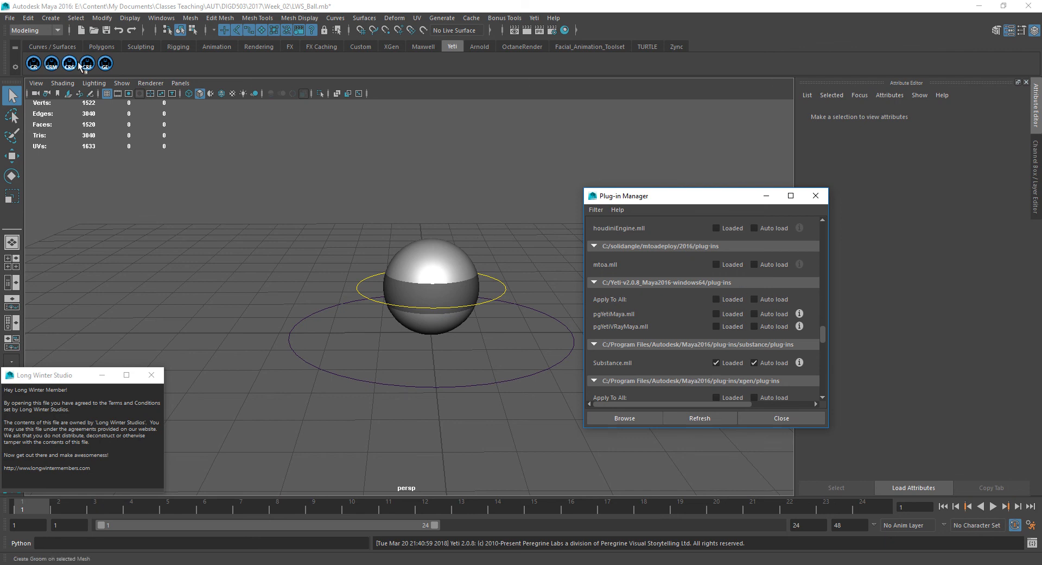
Save the scene as LWS_Ball2.mb, confirming replacement of the existing file
{"action": "left_click", "coordinate": [9, 18]}
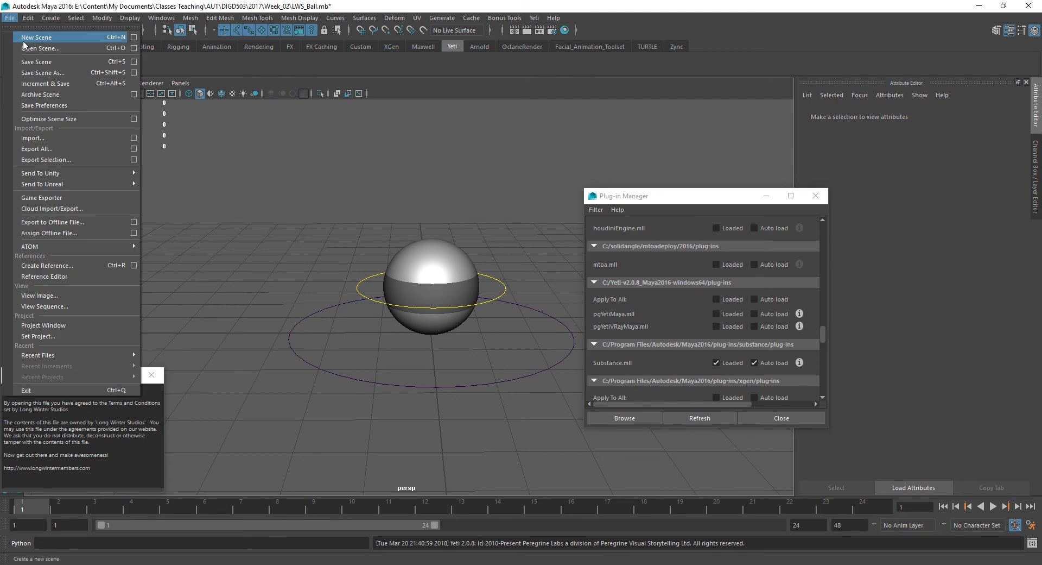
{"action": "left_click", "coordinate": [42, 71]}
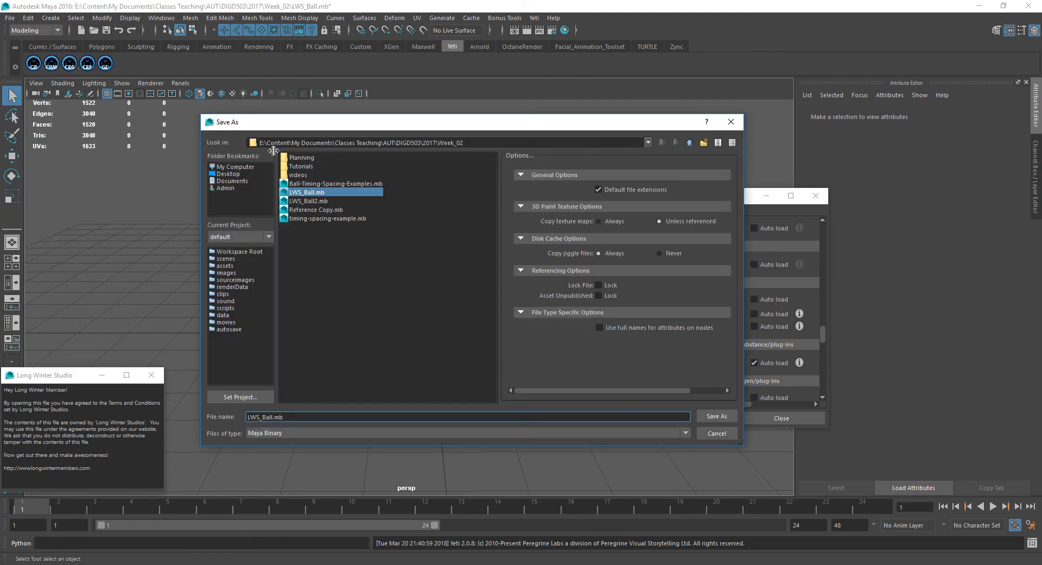
{"action": "left_click", "coordinate": [309, 201]}
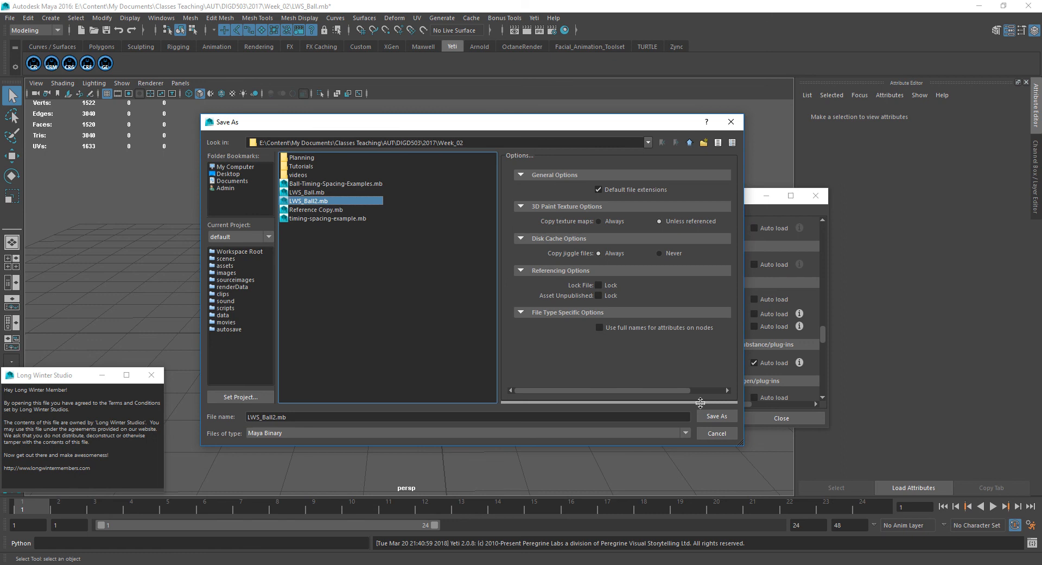
{"action": "left_click", "coordinate": [716, 415]}
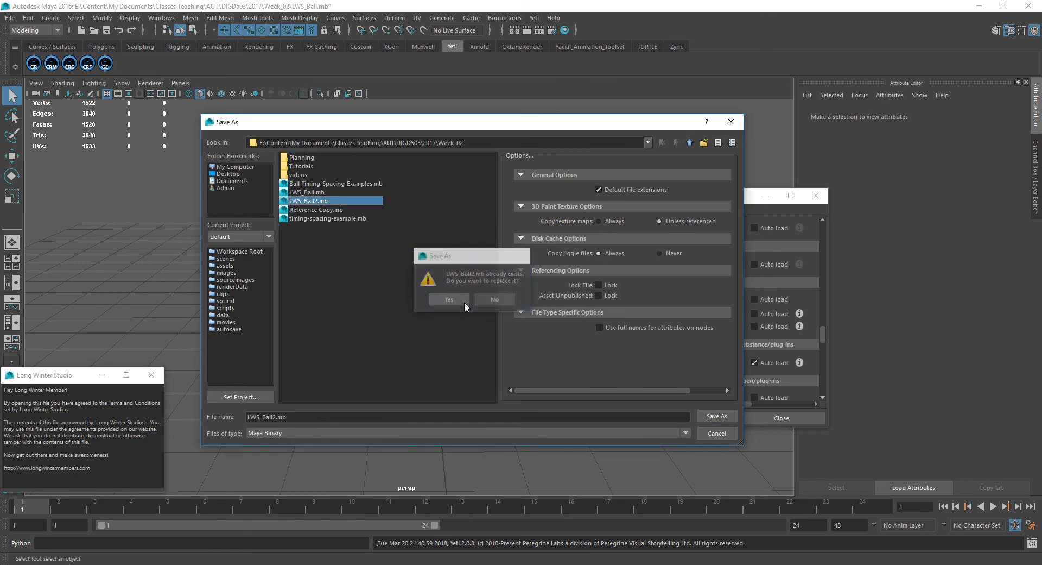
{"action": "left_click", "coordinate": [448, 298]}
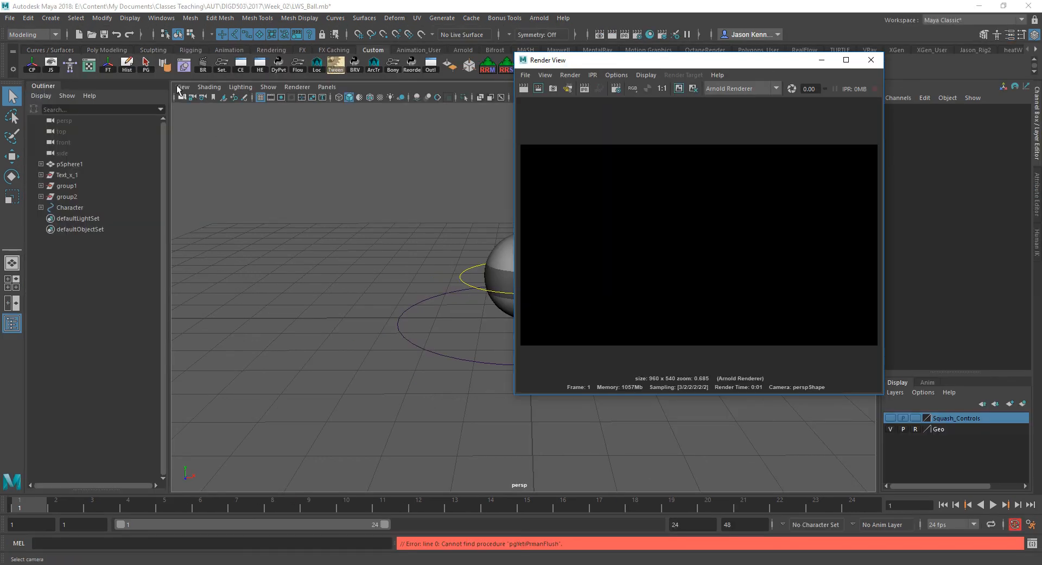
Open LWS_Ball2.mb in Maya 2018 and close the Long Winter Studio notice
{"action": "left_click", "coordinate": [9, 18]}
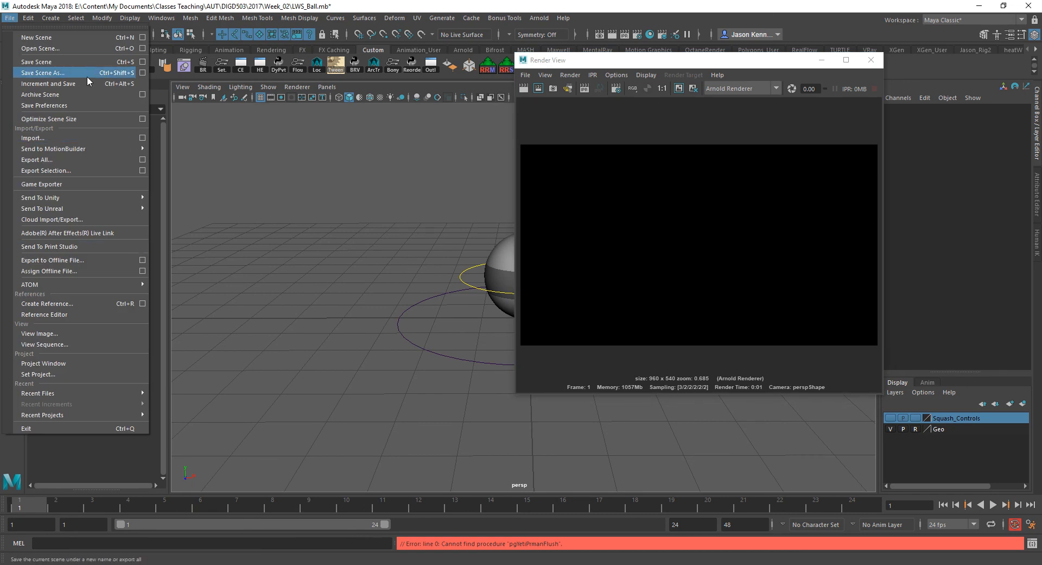
{"action": "left_click", "coordinate": [40, 48]}
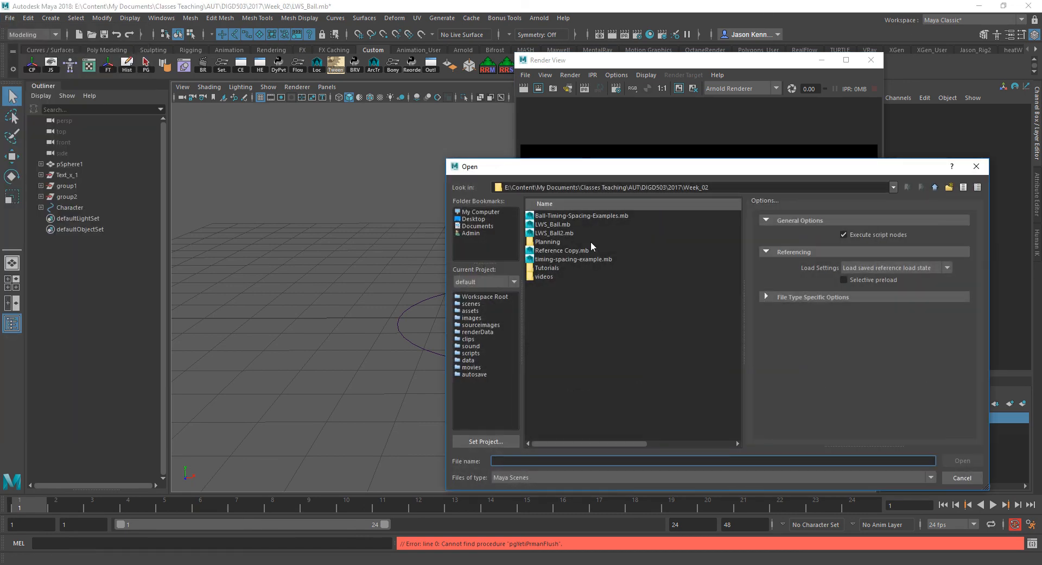
{"action": "left_click", "coordinate": [554, 233]}
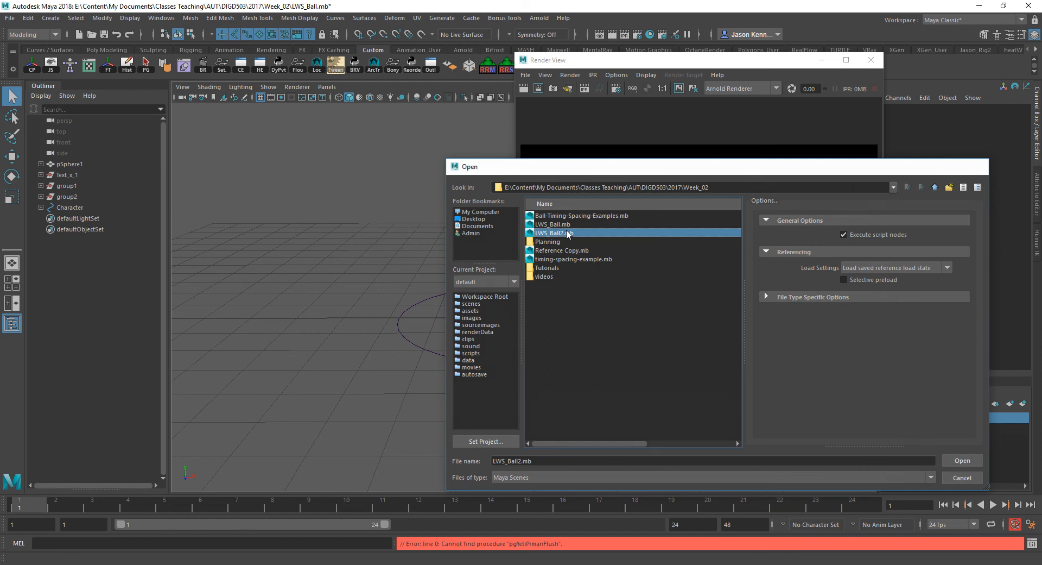
{"action": "left_click", "coordinate": [961, 459]}
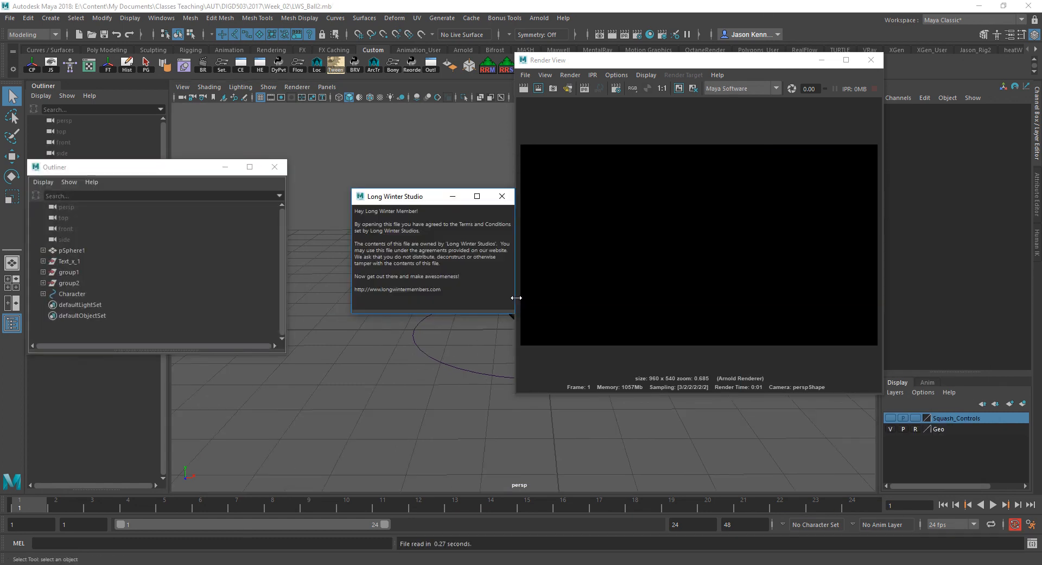
{"action": "mouse_move", "coordinate": [360, 266]}
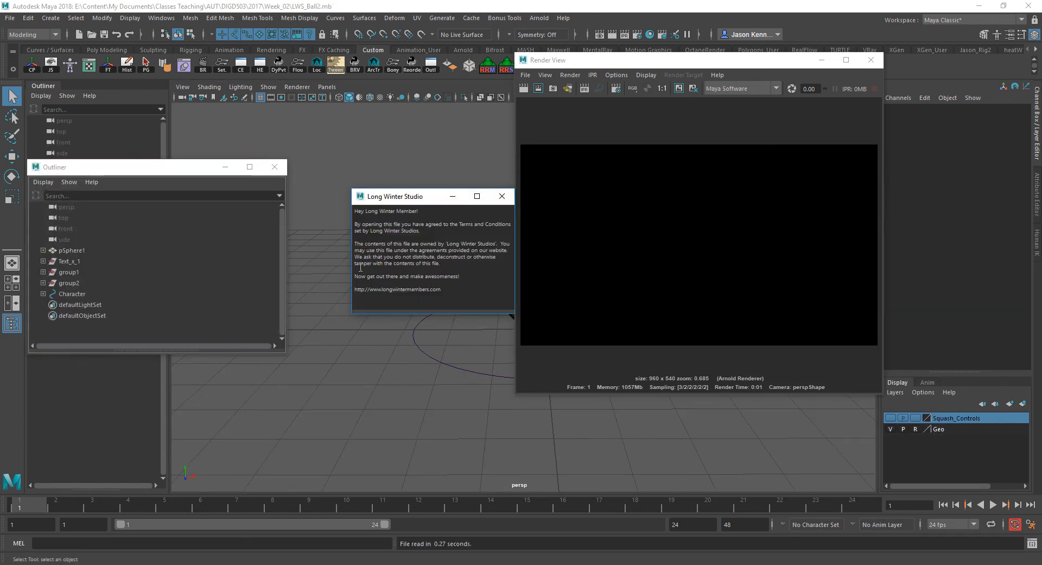
{"action": "mouse_move", "coordinate": [502, 195]}
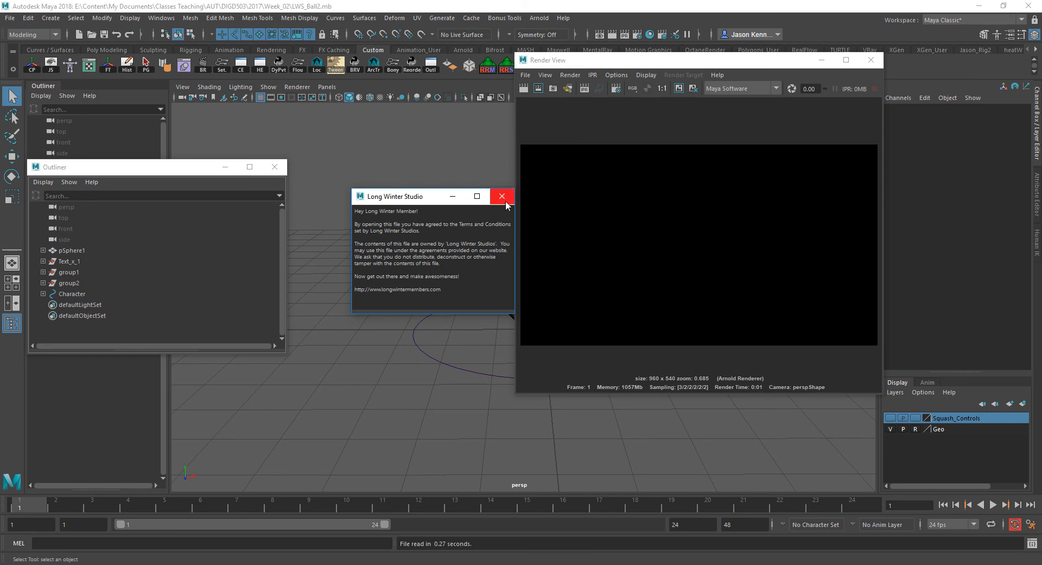
{"action": "left_click", "coordinate": [501, 196]}
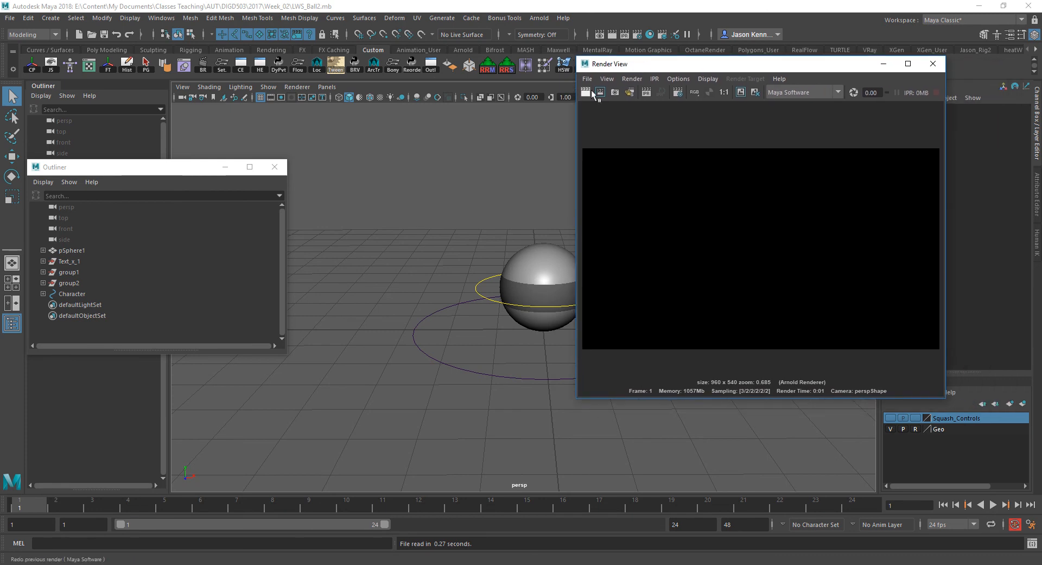
Redo the previous render with Maya Software in the Render View
{"action": "left_click", "coordinate": [586, 91]}
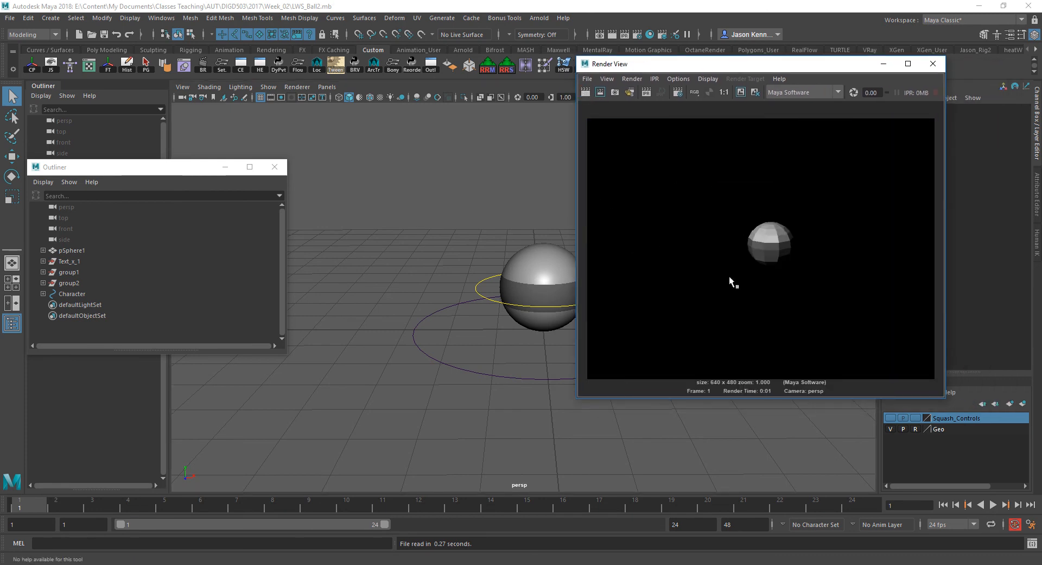
{"action": "mouse_move", "coordinate": [695, 171]}
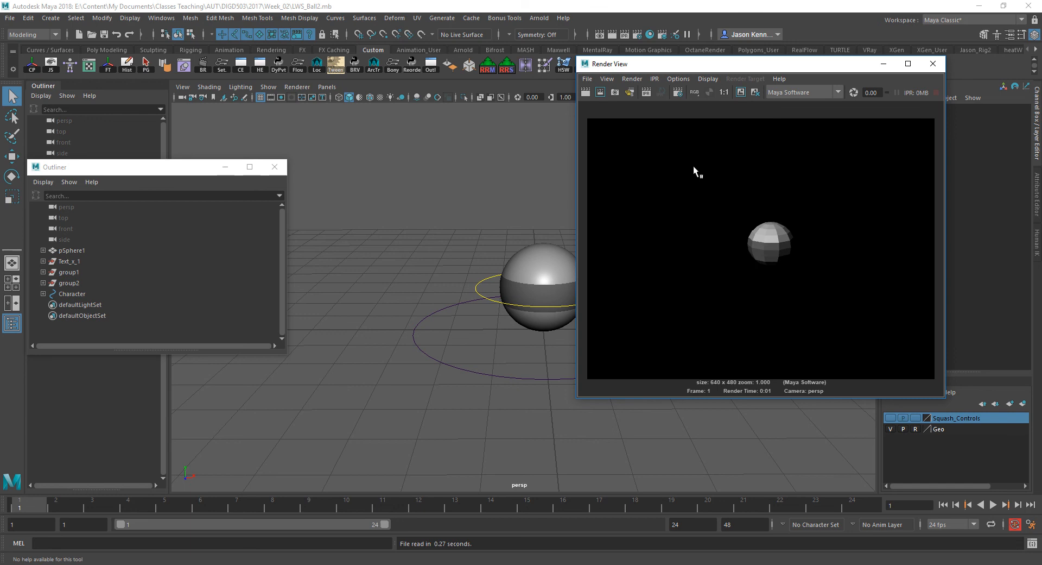
{"action": "mouse_move", "coordinate": [742, 239]}
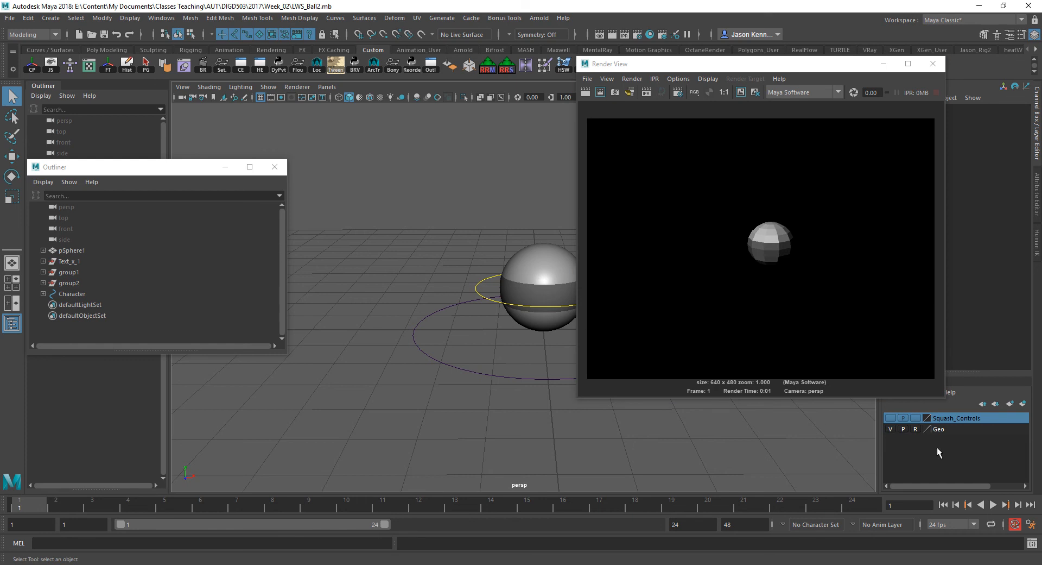
Select pSphere1 and switch it to Object Mode from the right-click menu
{"action": "left_click", "coordinate": [70, 250]}
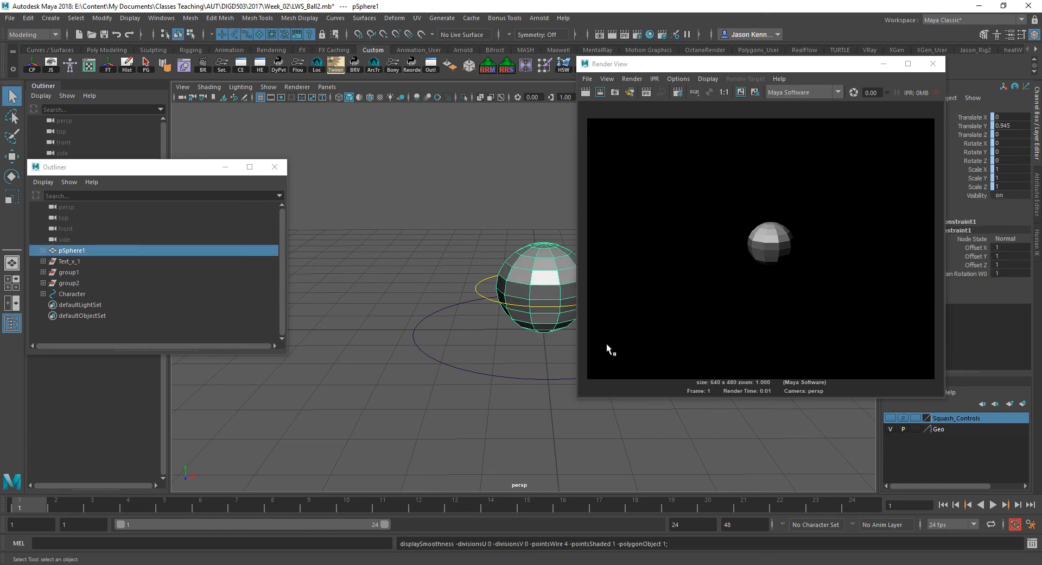
{"action": "mouse_move", "coordinate": [512, 284]}
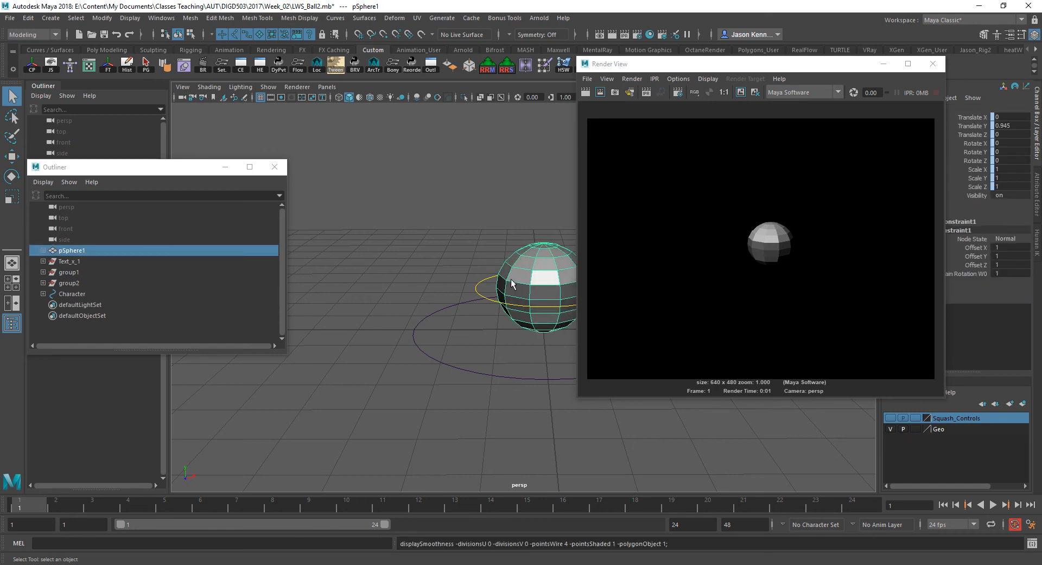
{"action": "right_click", "coordinate": [518, 283]}
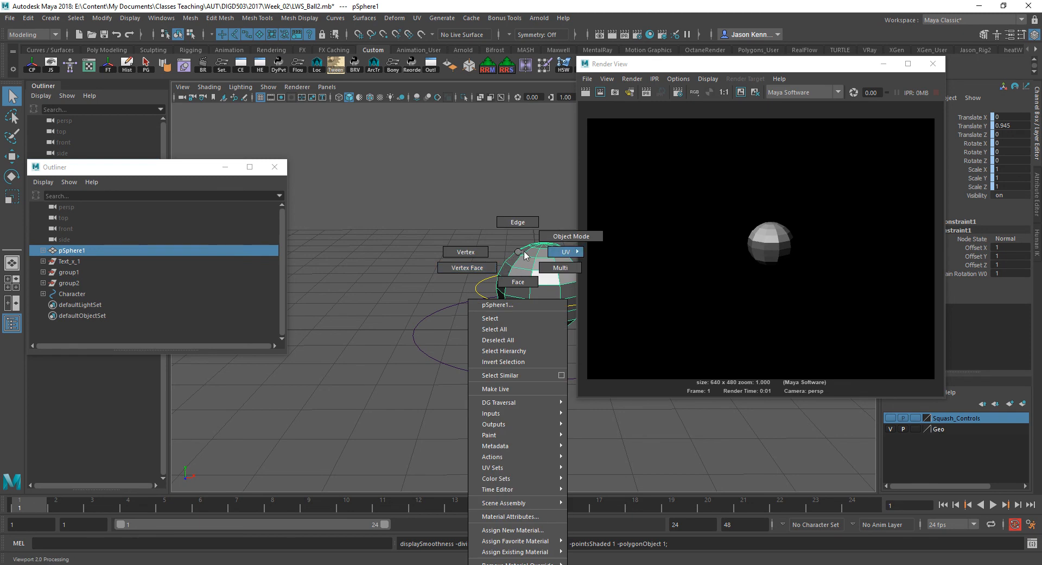
{"action": "left_click", "coordinate": [566, 236]}
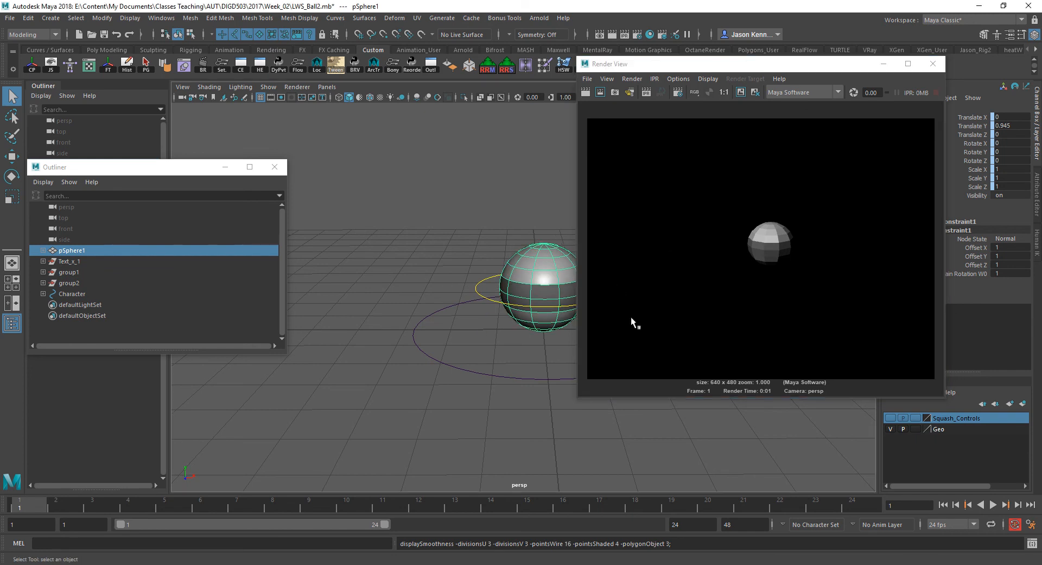
{"action": "mouse_move", "coordinate": [550, 319]}
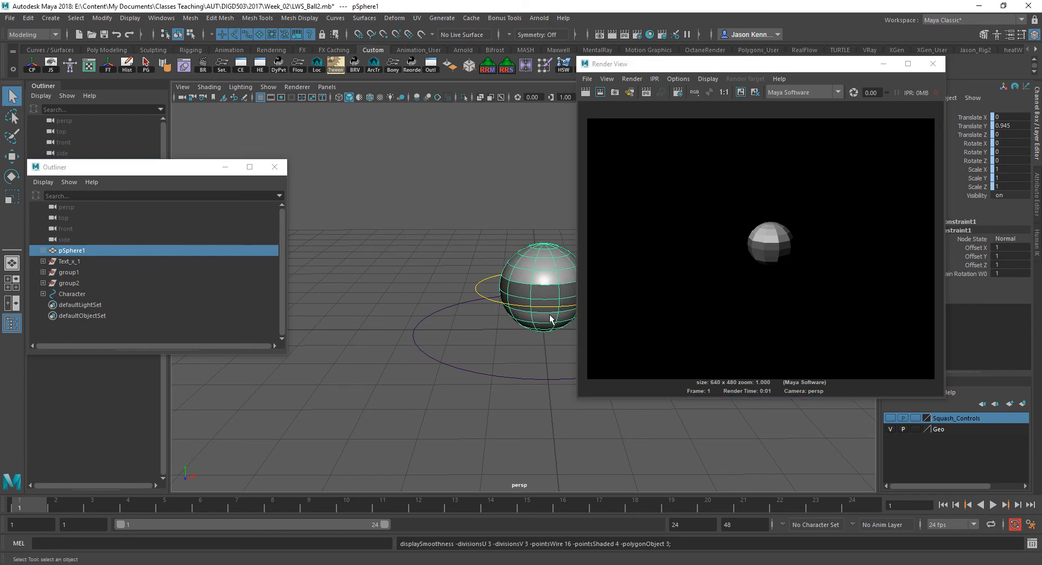